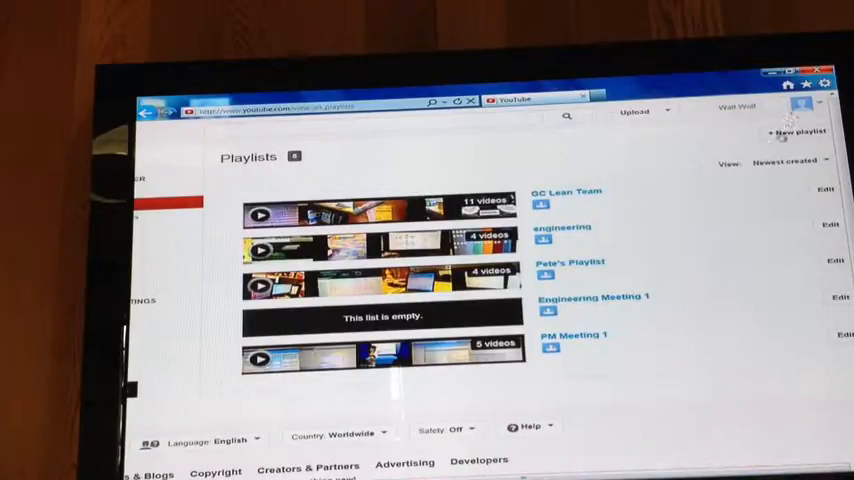
- Create a new playlist titled 'Managers Meetings'
left_click(789, 134)
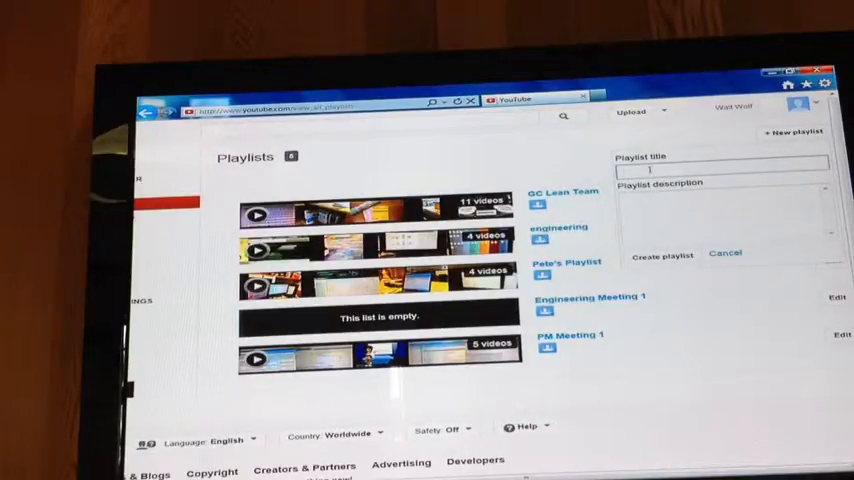
type("M")
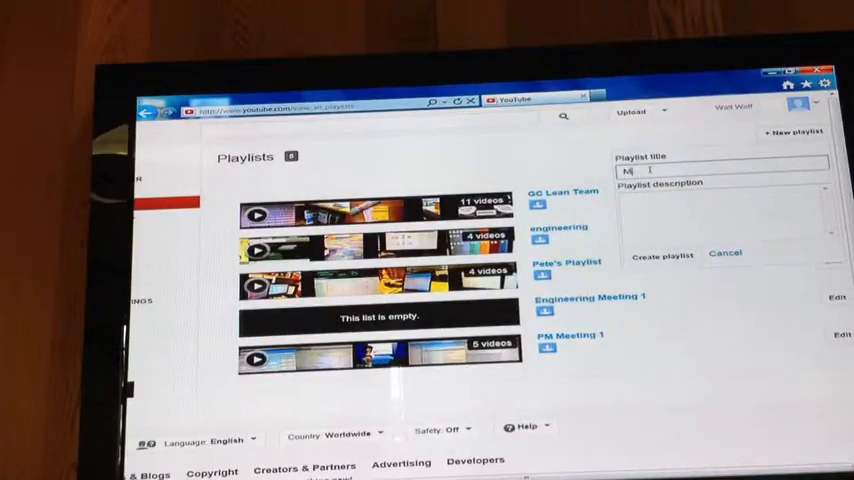
type("anagers")
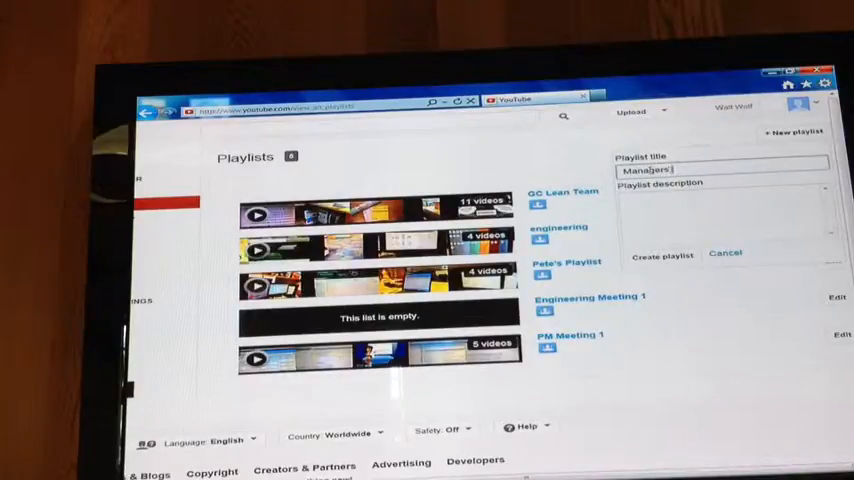
type("Meetings")
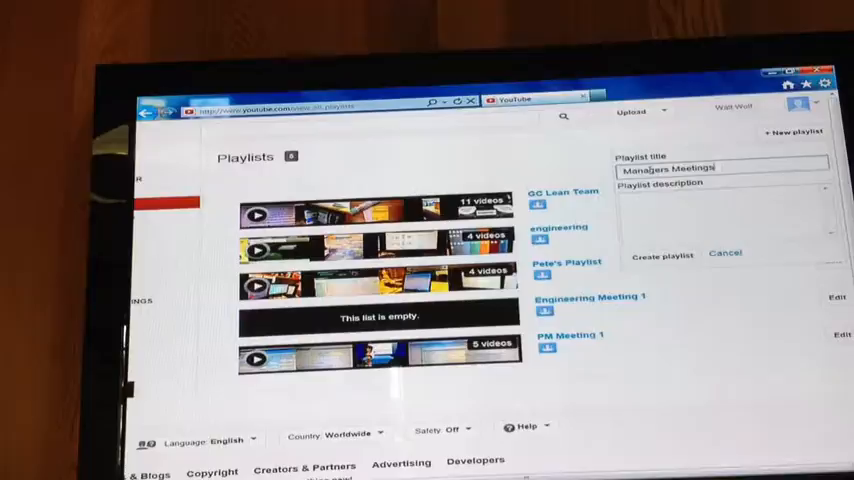
mouse_move(655, 256)
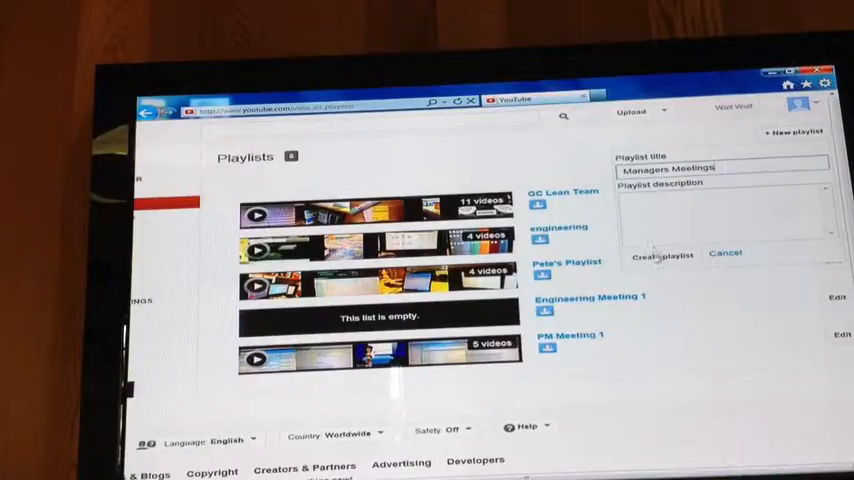
left_click(724, 253)
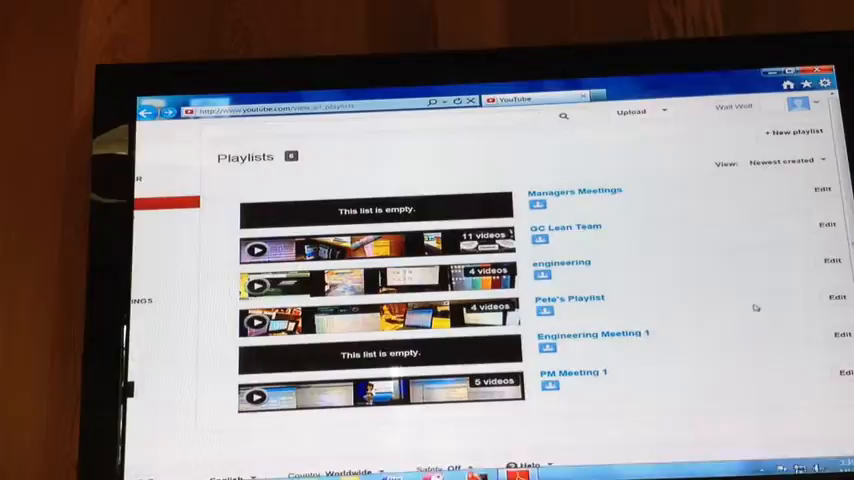
- Browse through the videos in the GC Lean Team playlist
left_click(561, 227)
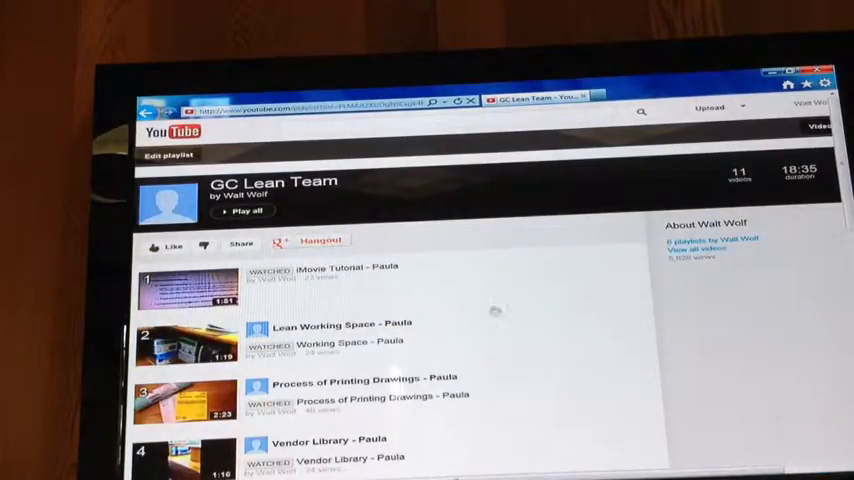
scroll("down", 3)
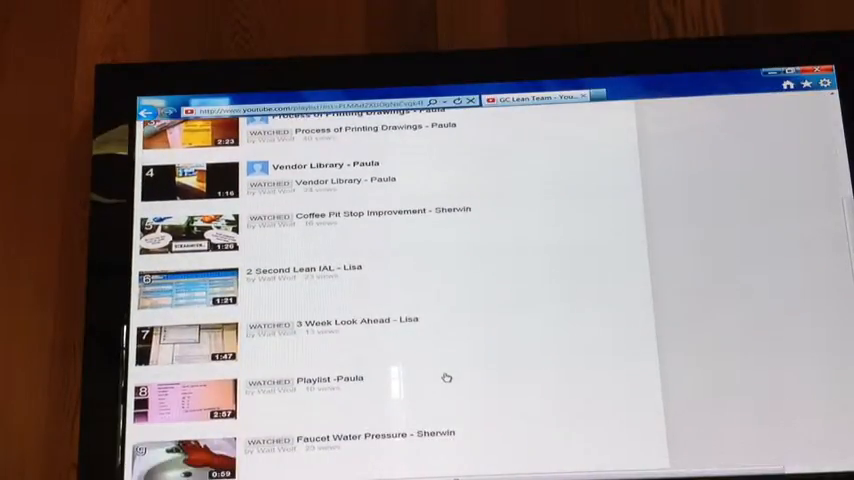
scroll("down", 3)
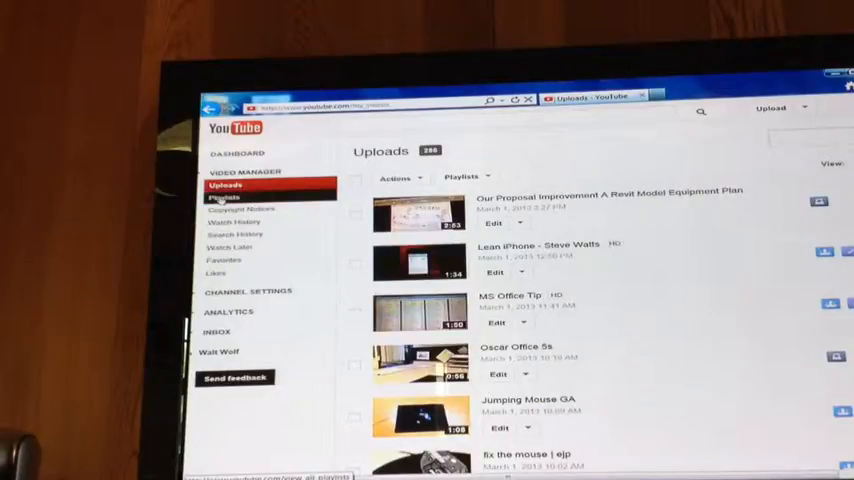
- Review the contents of the Managers Meetings playlist from the playlists overview
left_click(226, 198)
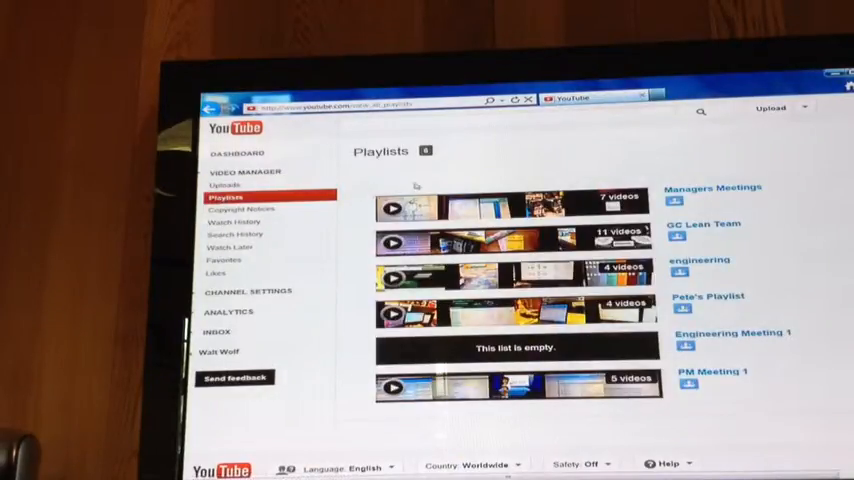
left_click(706, 187)
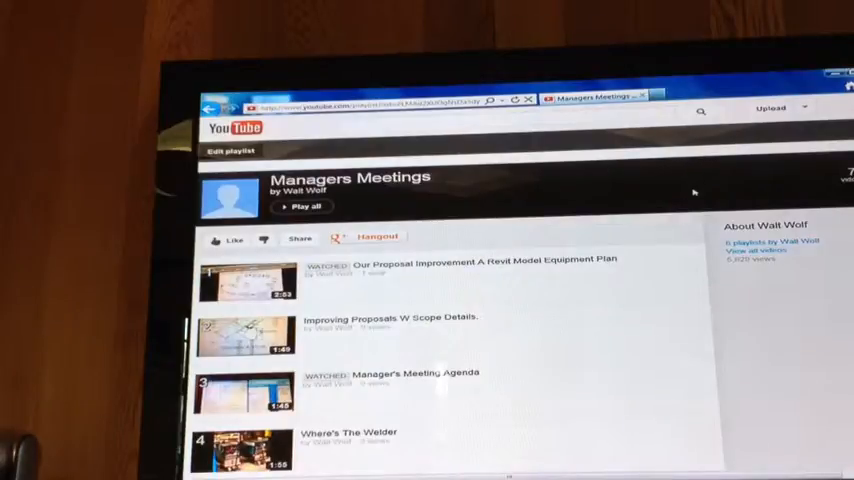
scroll("down", 3)
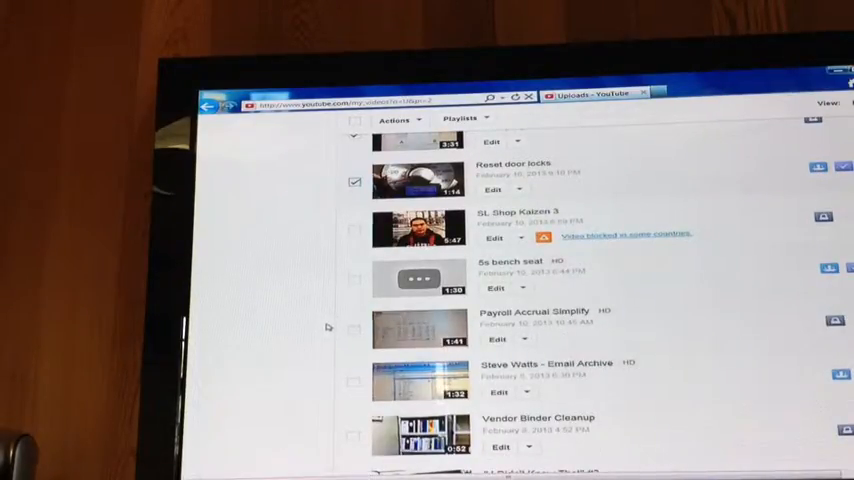
- Tick Payroll Accrual Simplify and "I Didn't Know That" #3 in the Uploads list
left_click(349, 331)
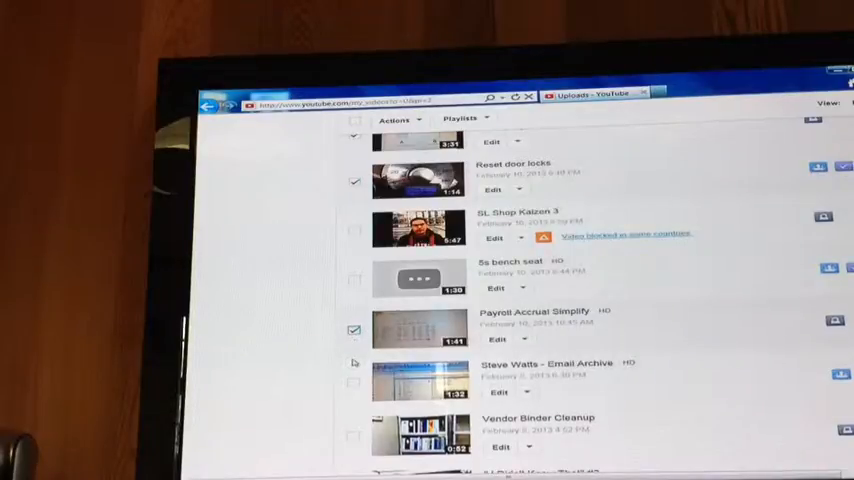
scroll("down", 3)
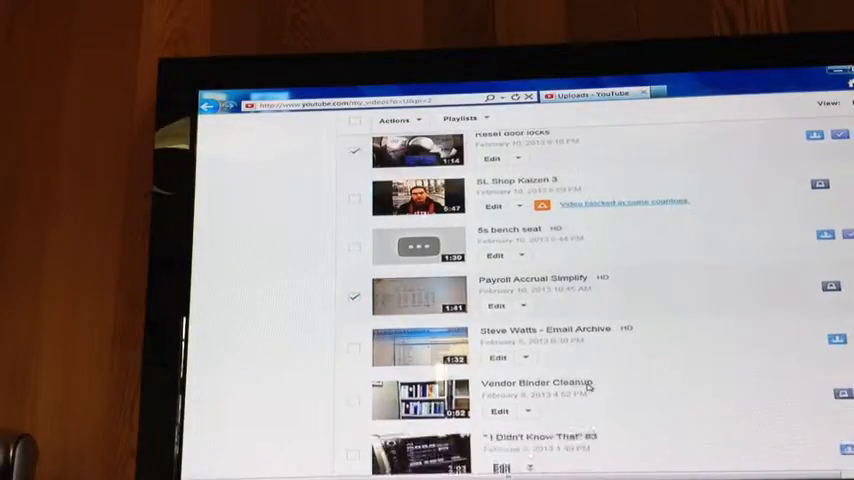
scroll("down", 3)
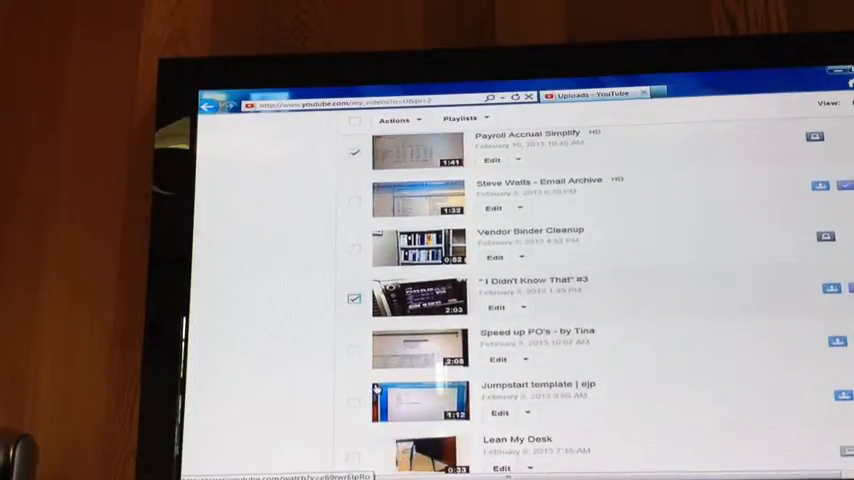
scroll("down", 3)
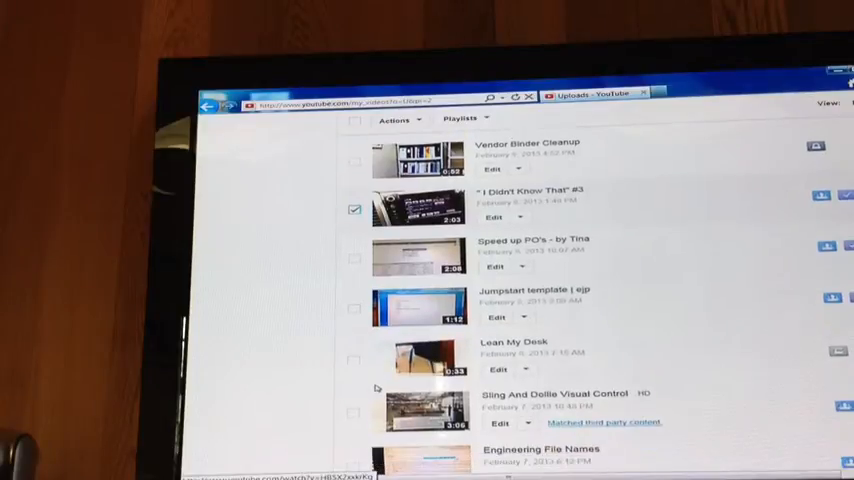
scroll("down", 3)
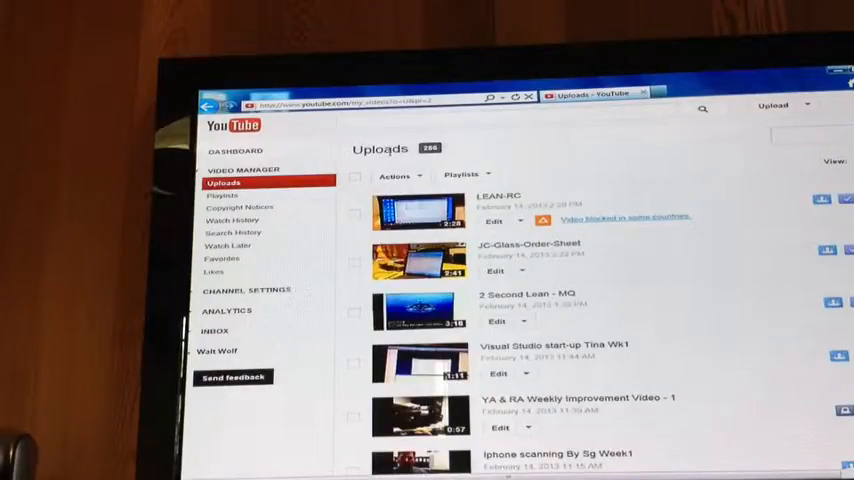
- Add the ticked videos to the Managers Meetings playlist via the Playlists dropdown
left_click(461, 175)
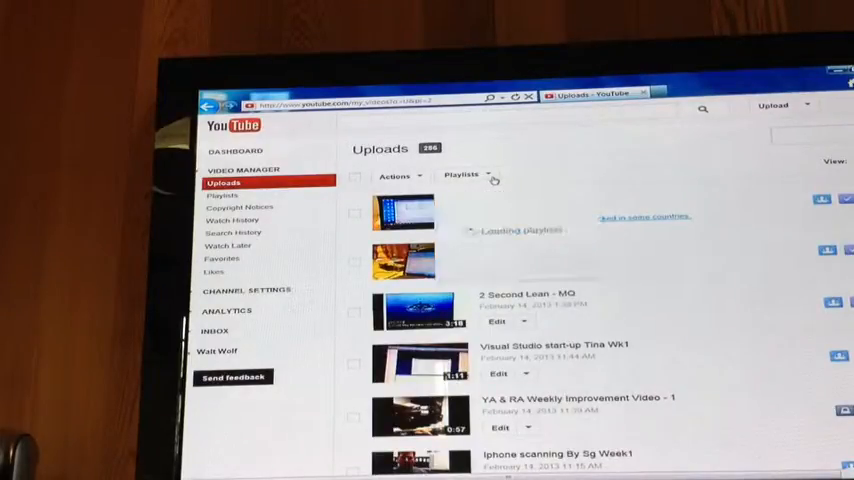
left_click(465, 175)
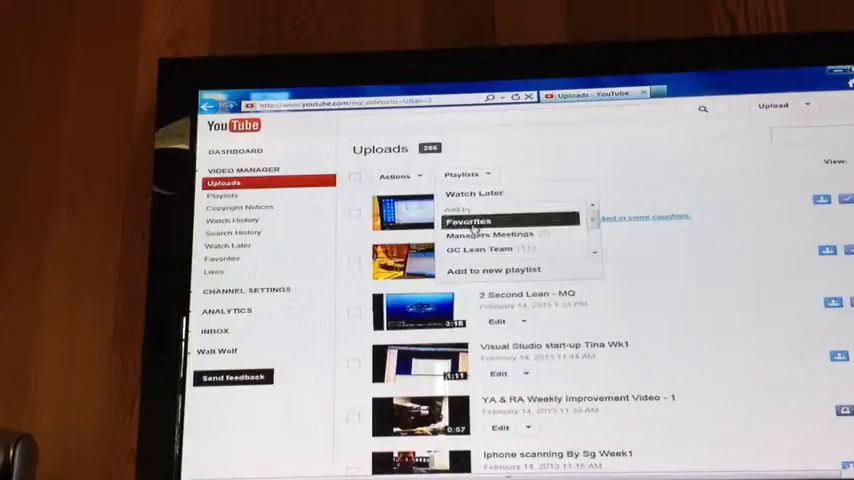
left_click(495, 235)
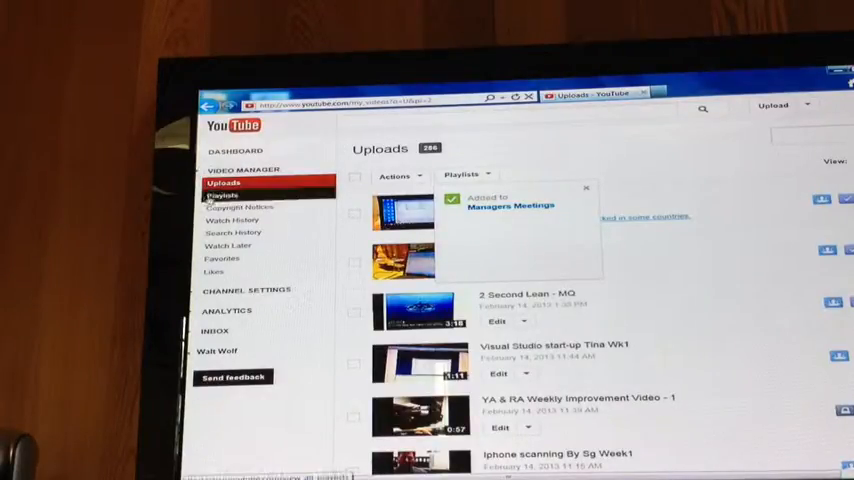
- View the Managers Meetings playlist page with its longer video list
left_click(225, 195)
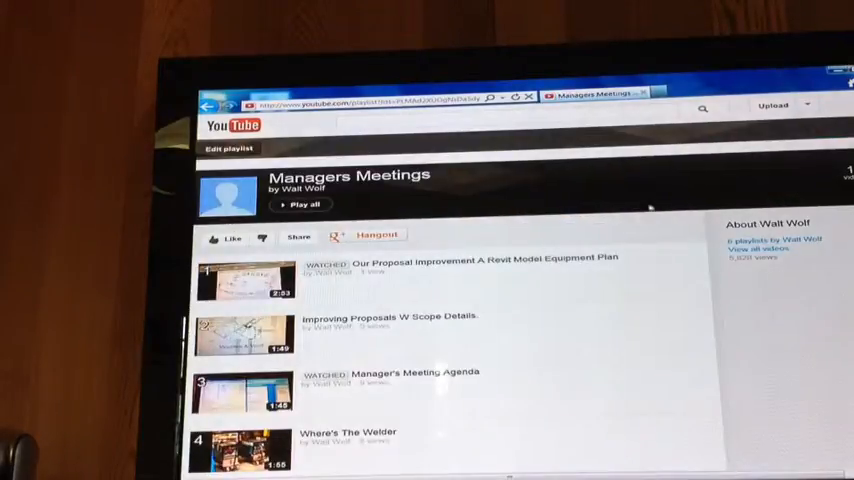
scroll("down", 3)
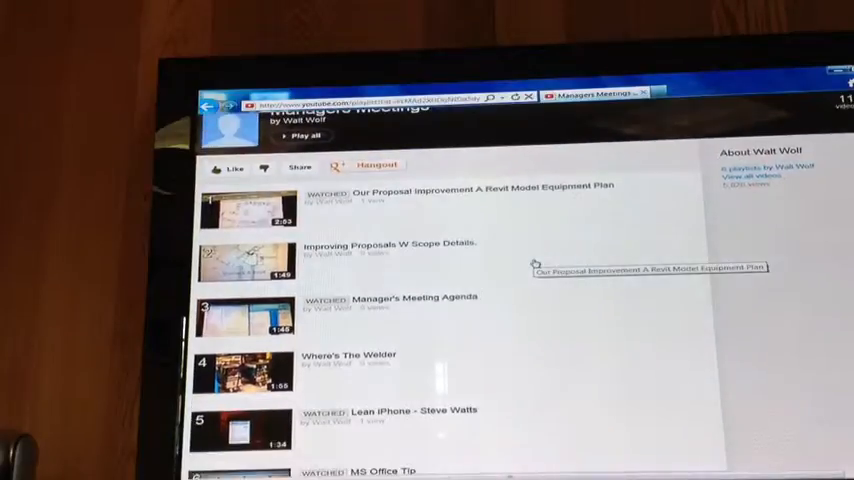